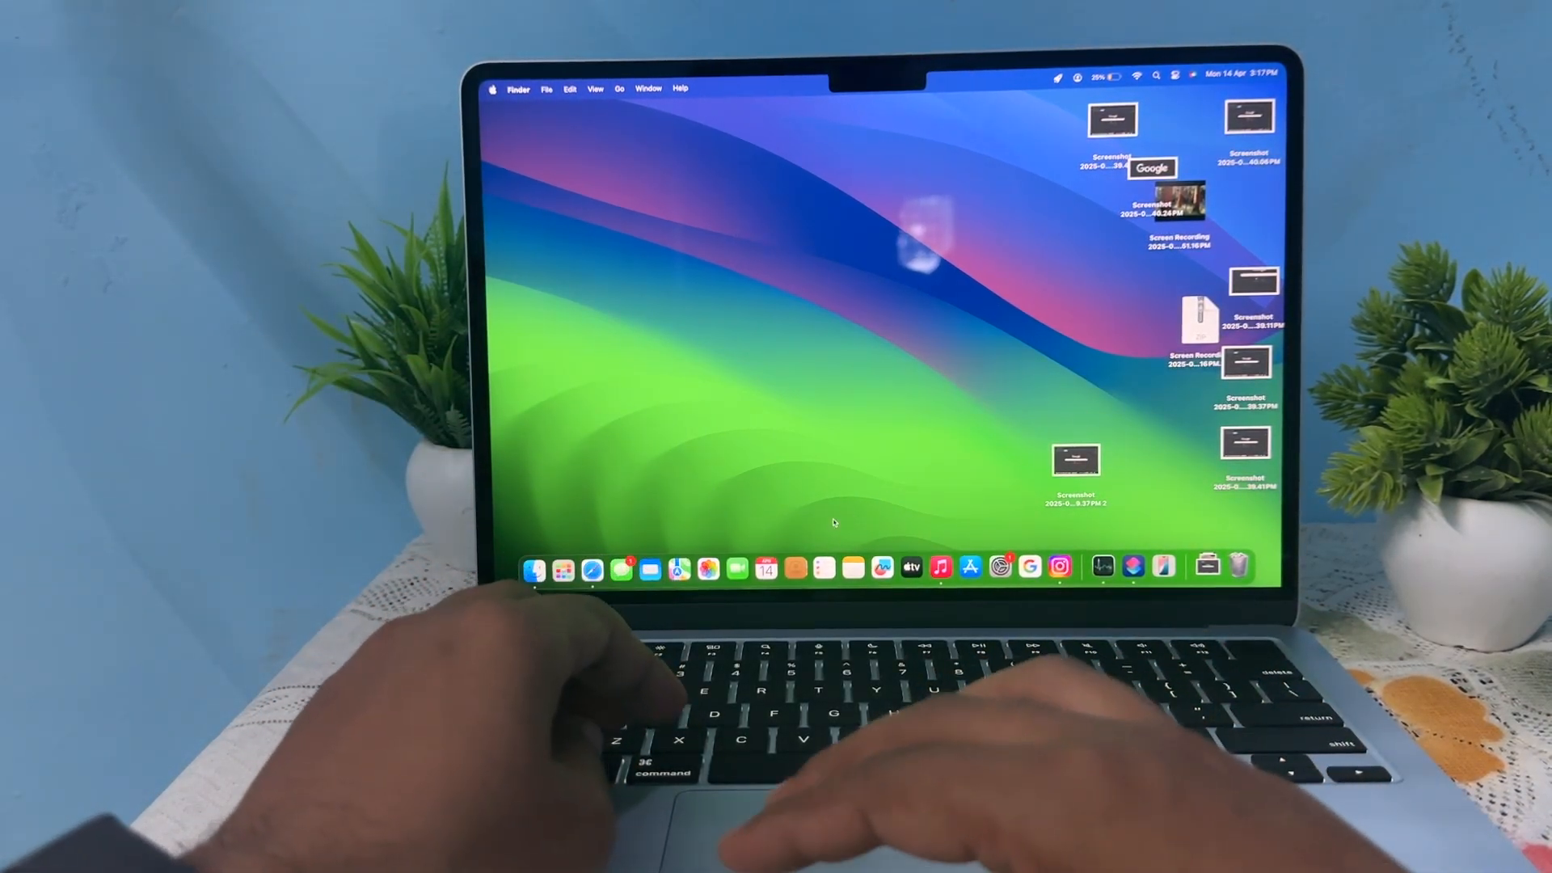
Step: Add the word 'Ipsum' above the Lorem Ipsum paragraph in the Outlook pass note
{"action": "left_click", "coordinate": [853, 569]}
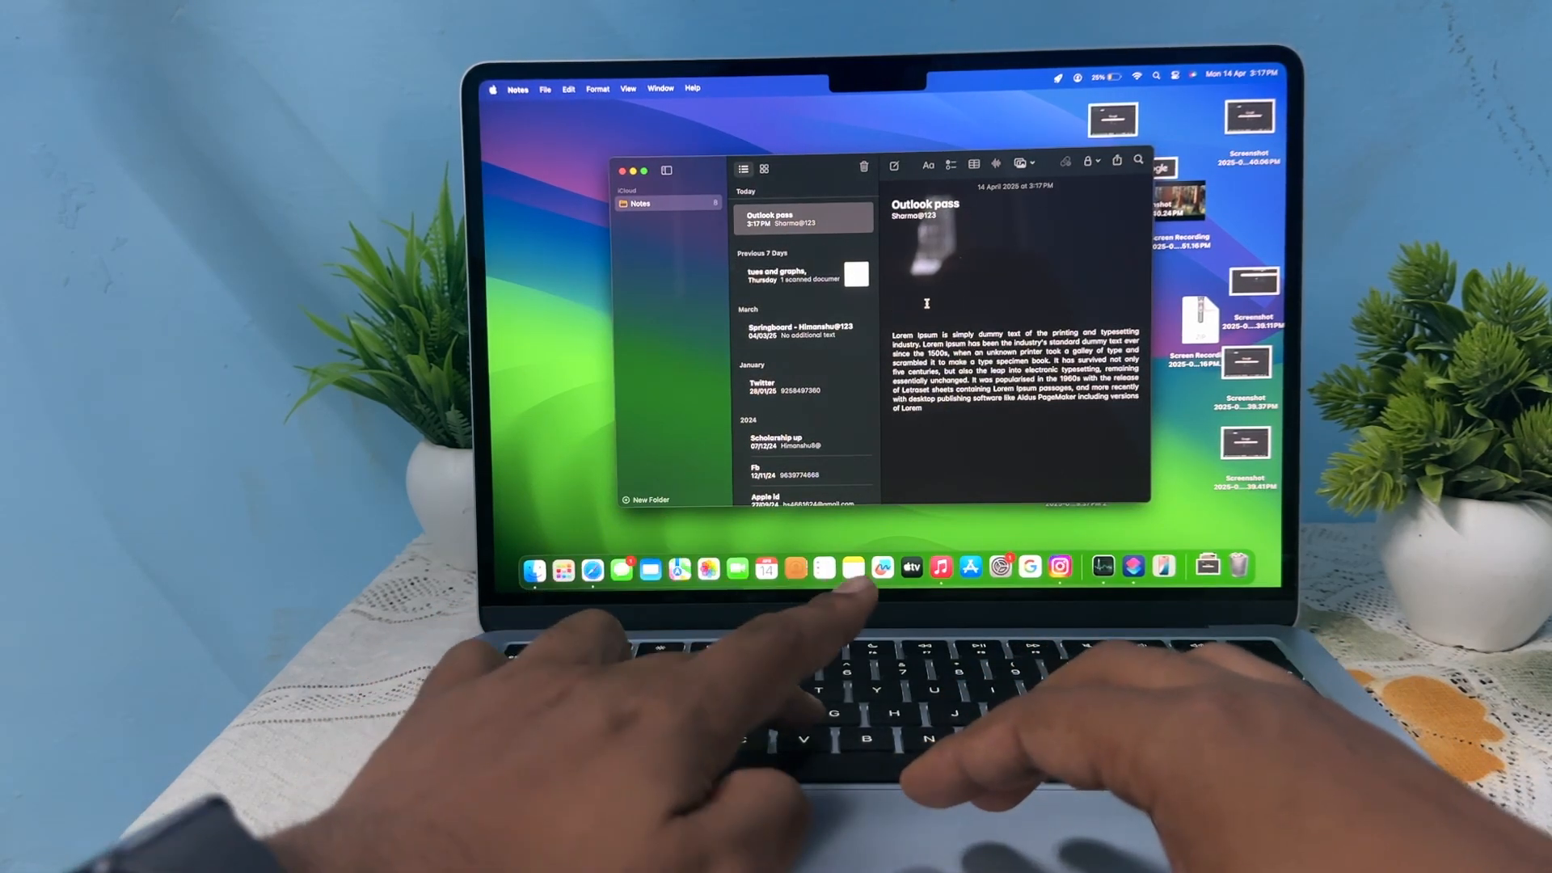
{"action": "type", "text": "Ipsum"}
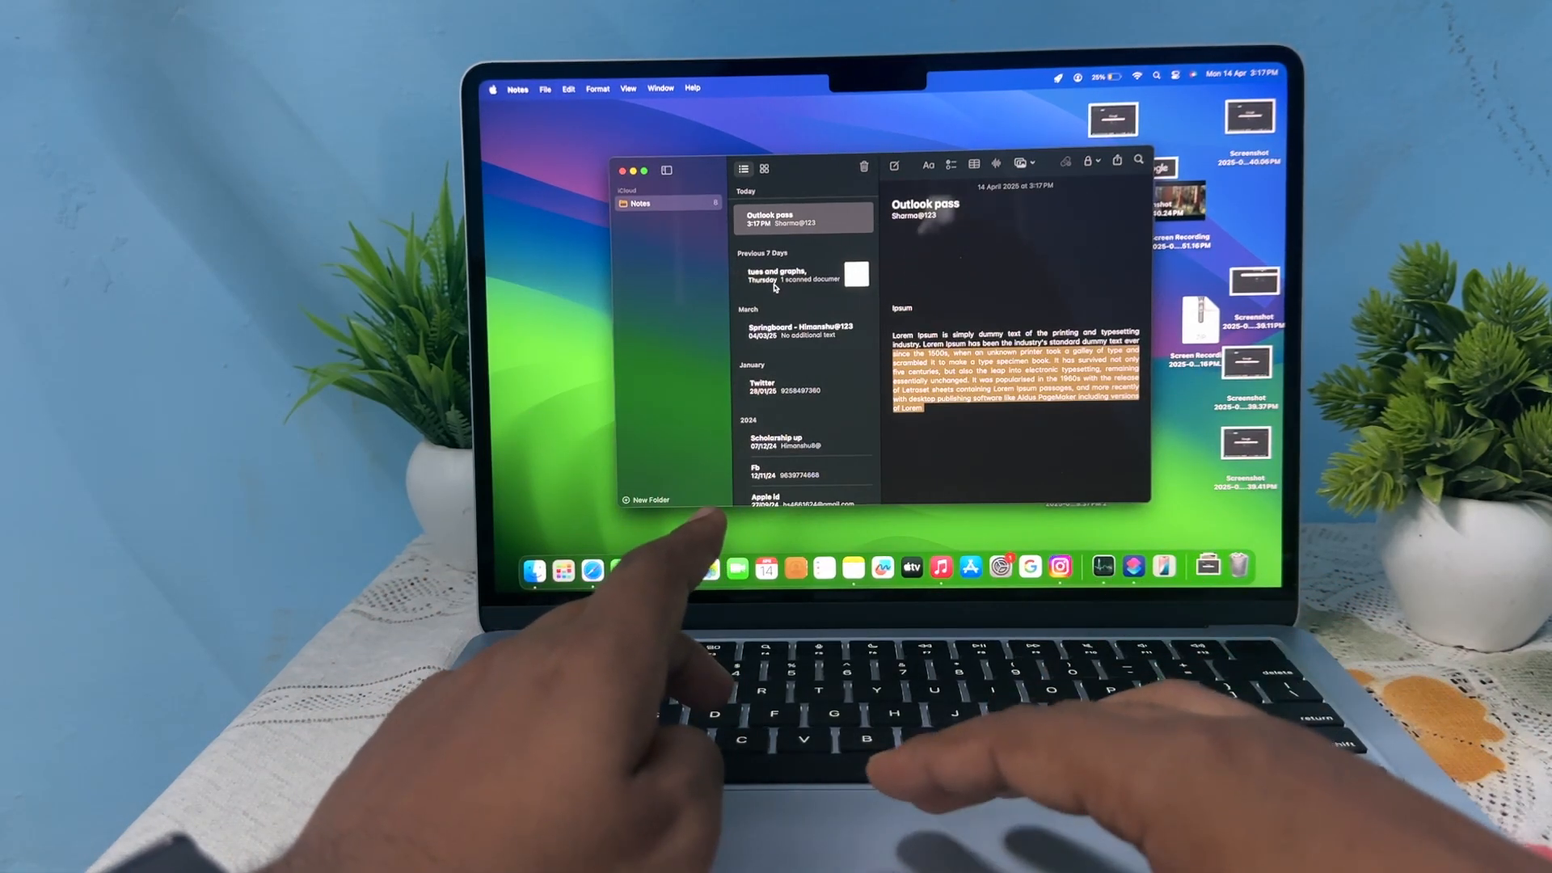
Step: Browse the notes list and leave the Springboard note at the top, then quit Notes
{"action": "left_click", "coordinate": [802, 277]}
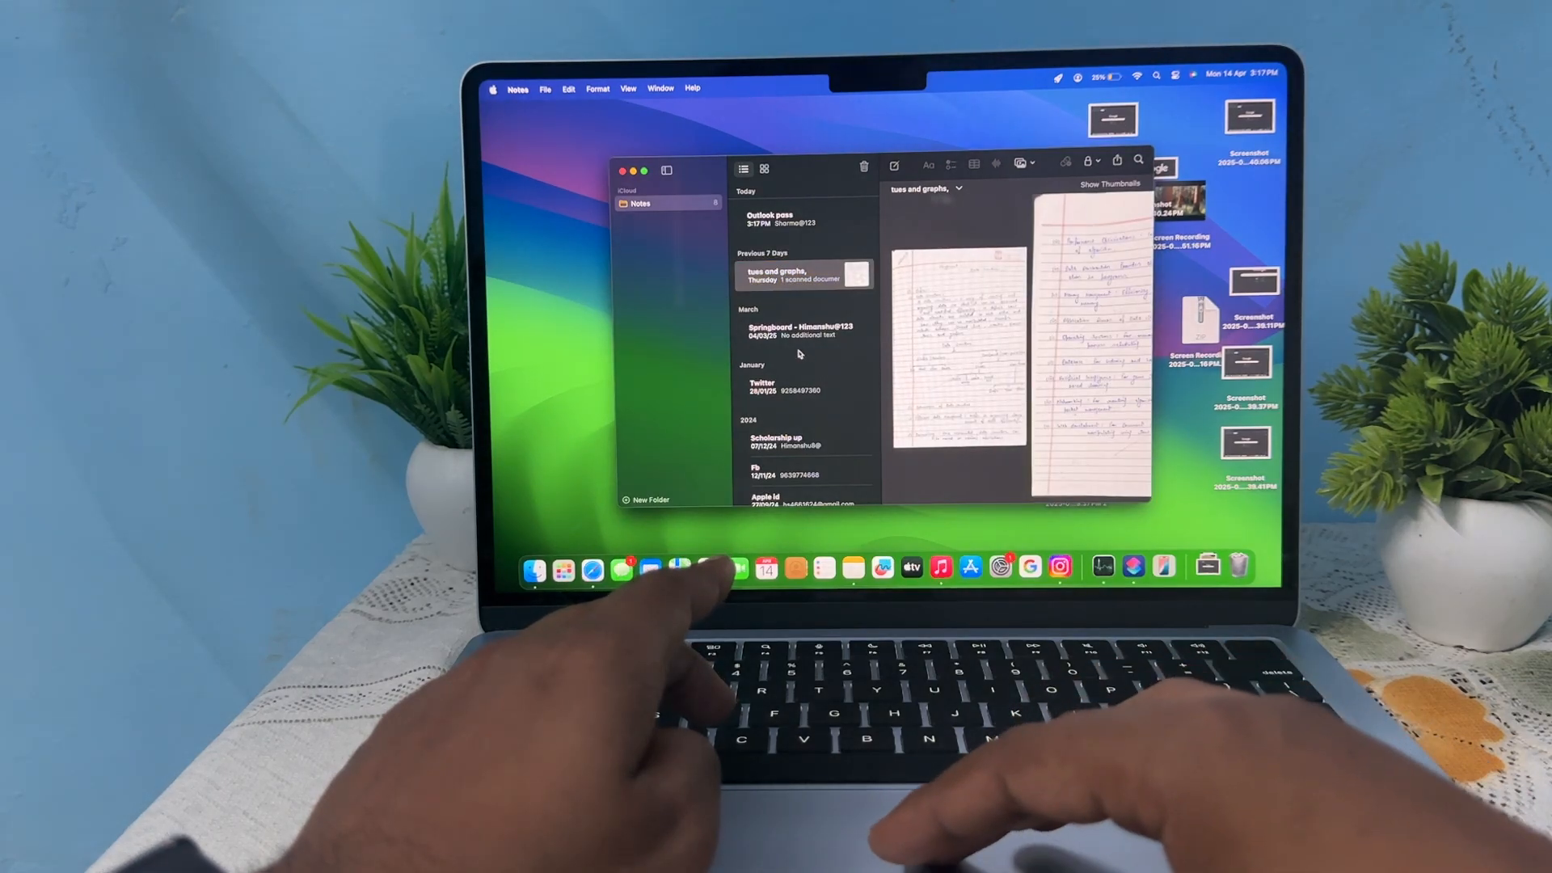
{"action": "left_click", "coordinate": [803, 331]}
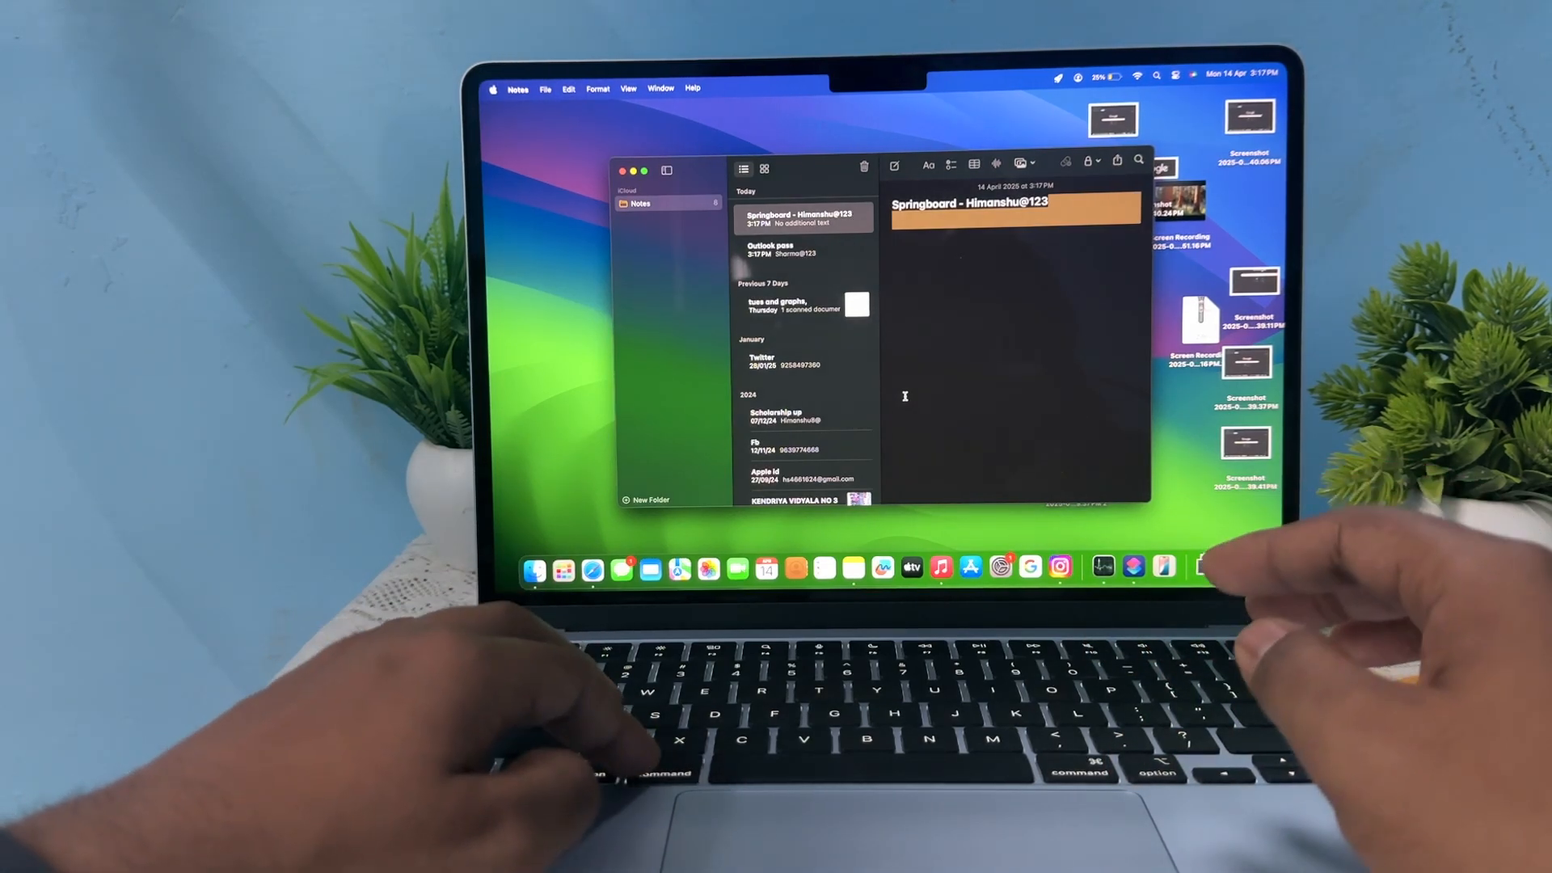
{"action": "left_click", "coordinate": [802, 249]}
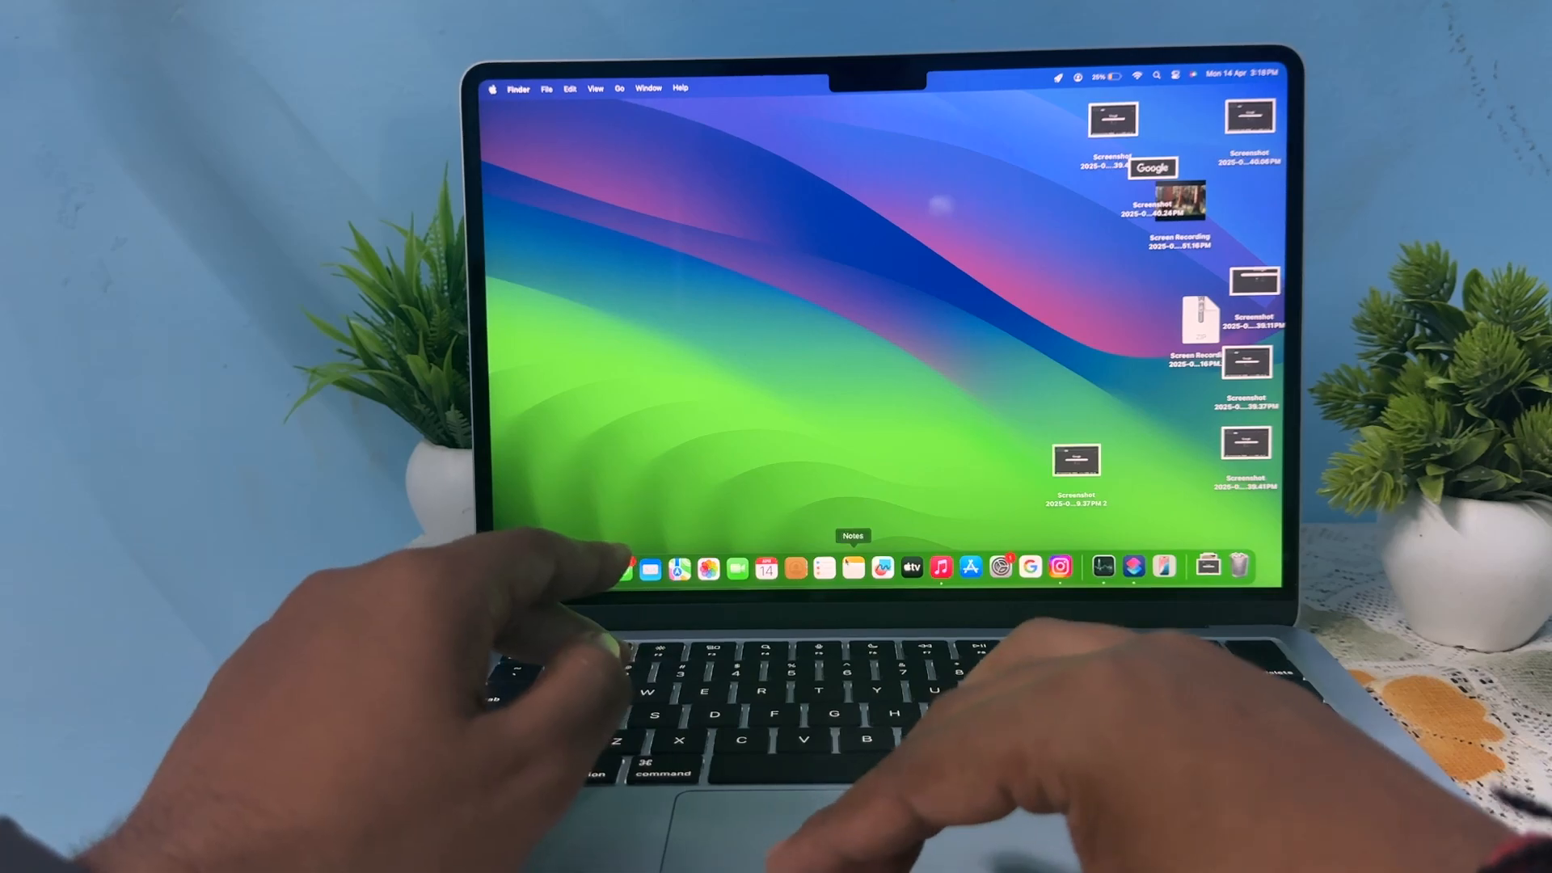
Step: Reopen Notes with a new blank note and bring up a Finder Recents window
{"action": "left_click", "coordinate": [852, 566]}
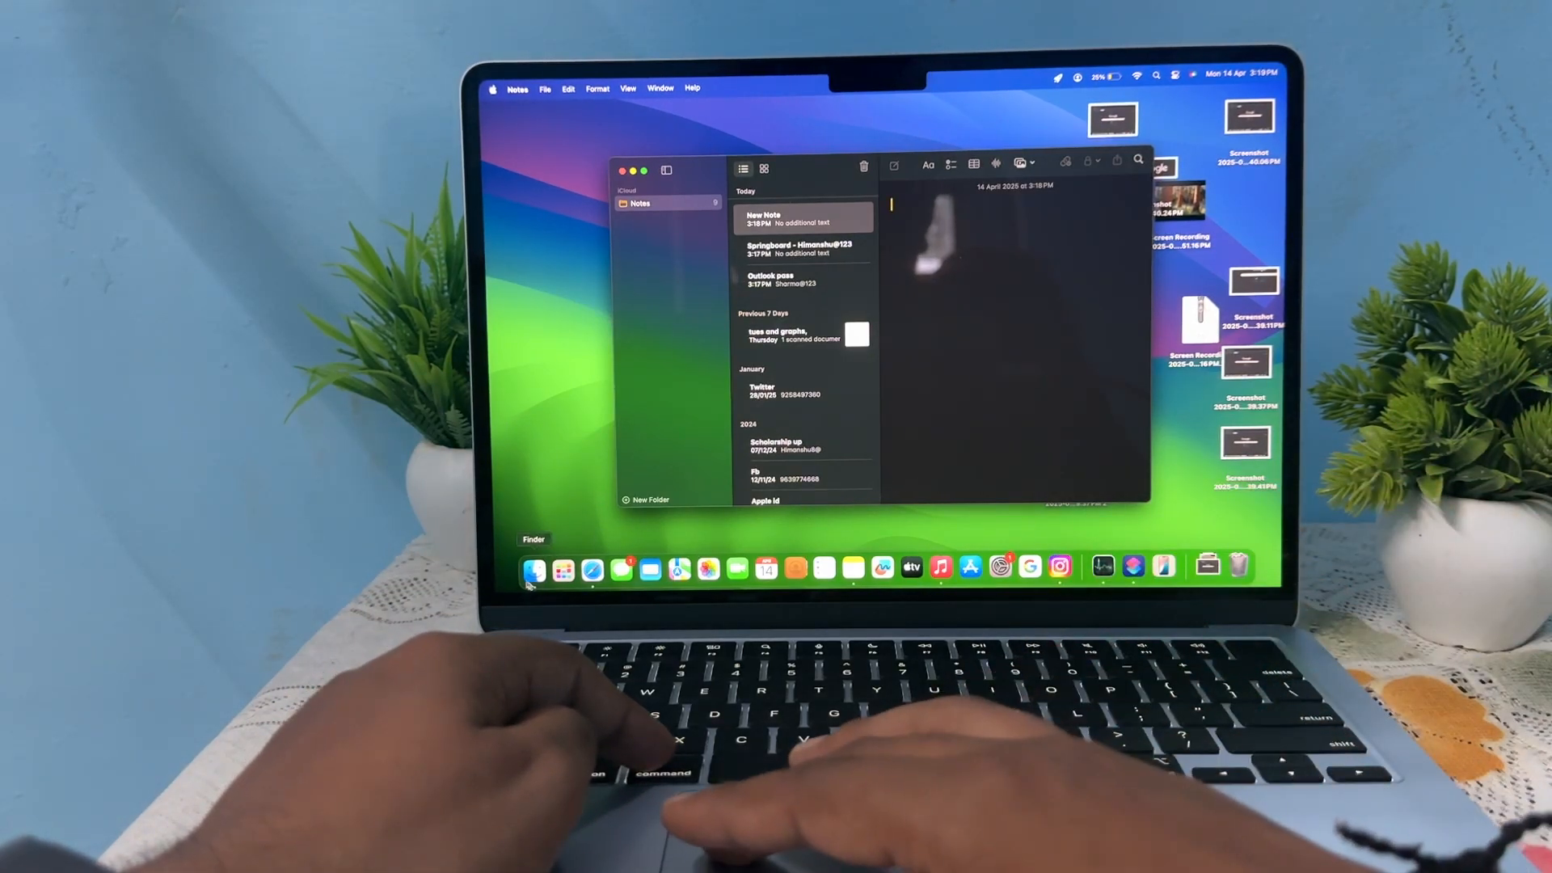
{"action": "left_click", "coordinate": [534, 567]}
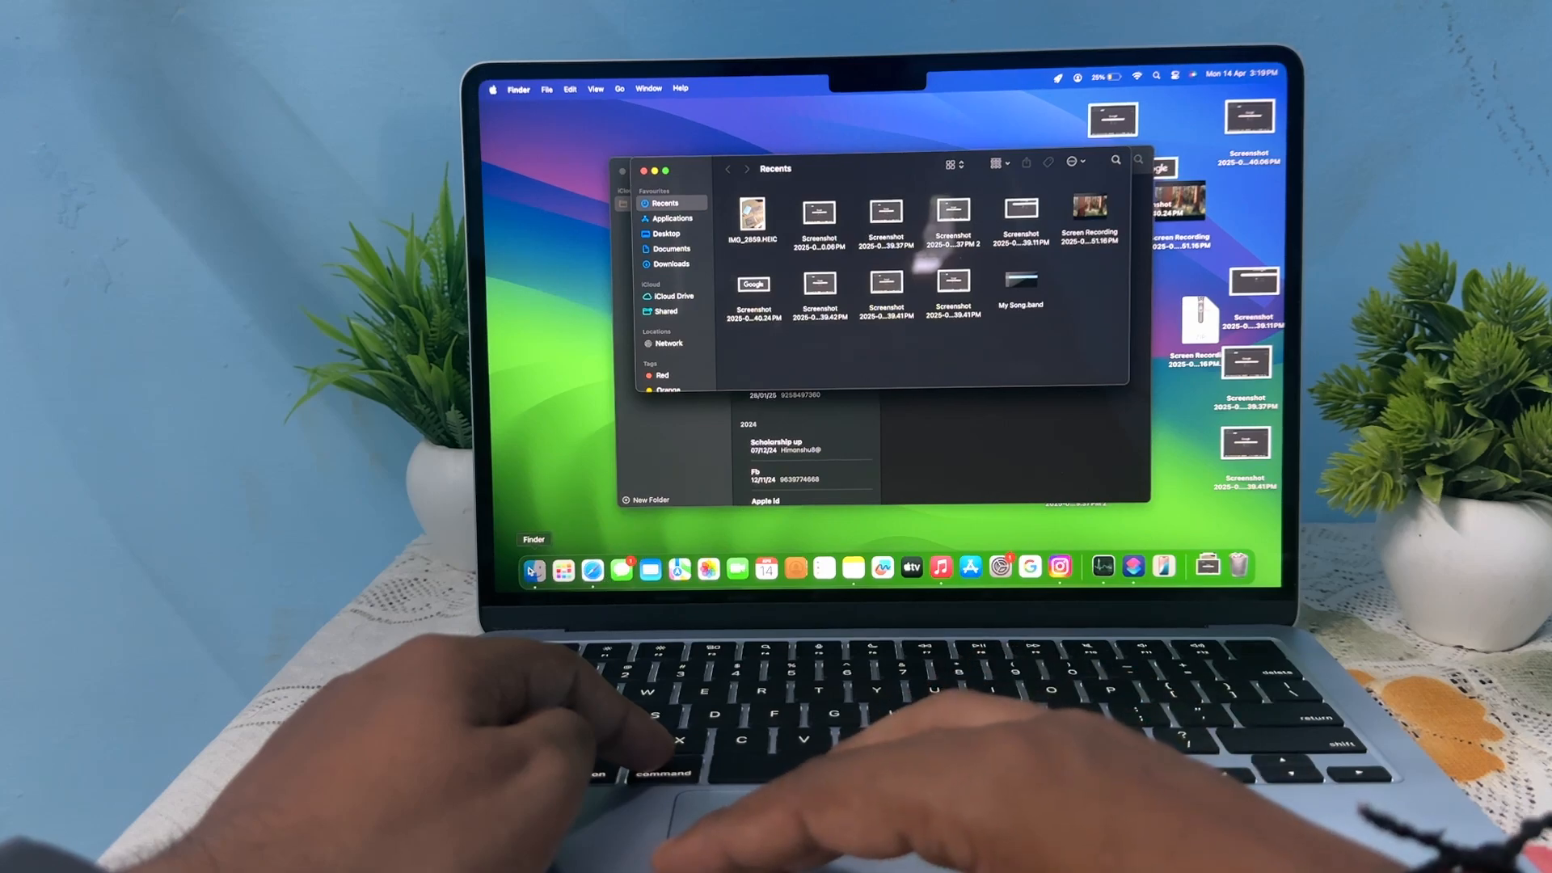
Step: Launch Safari on its Start Page from the Dock
{"action": "left_click", "coordinate": [594, 567]}
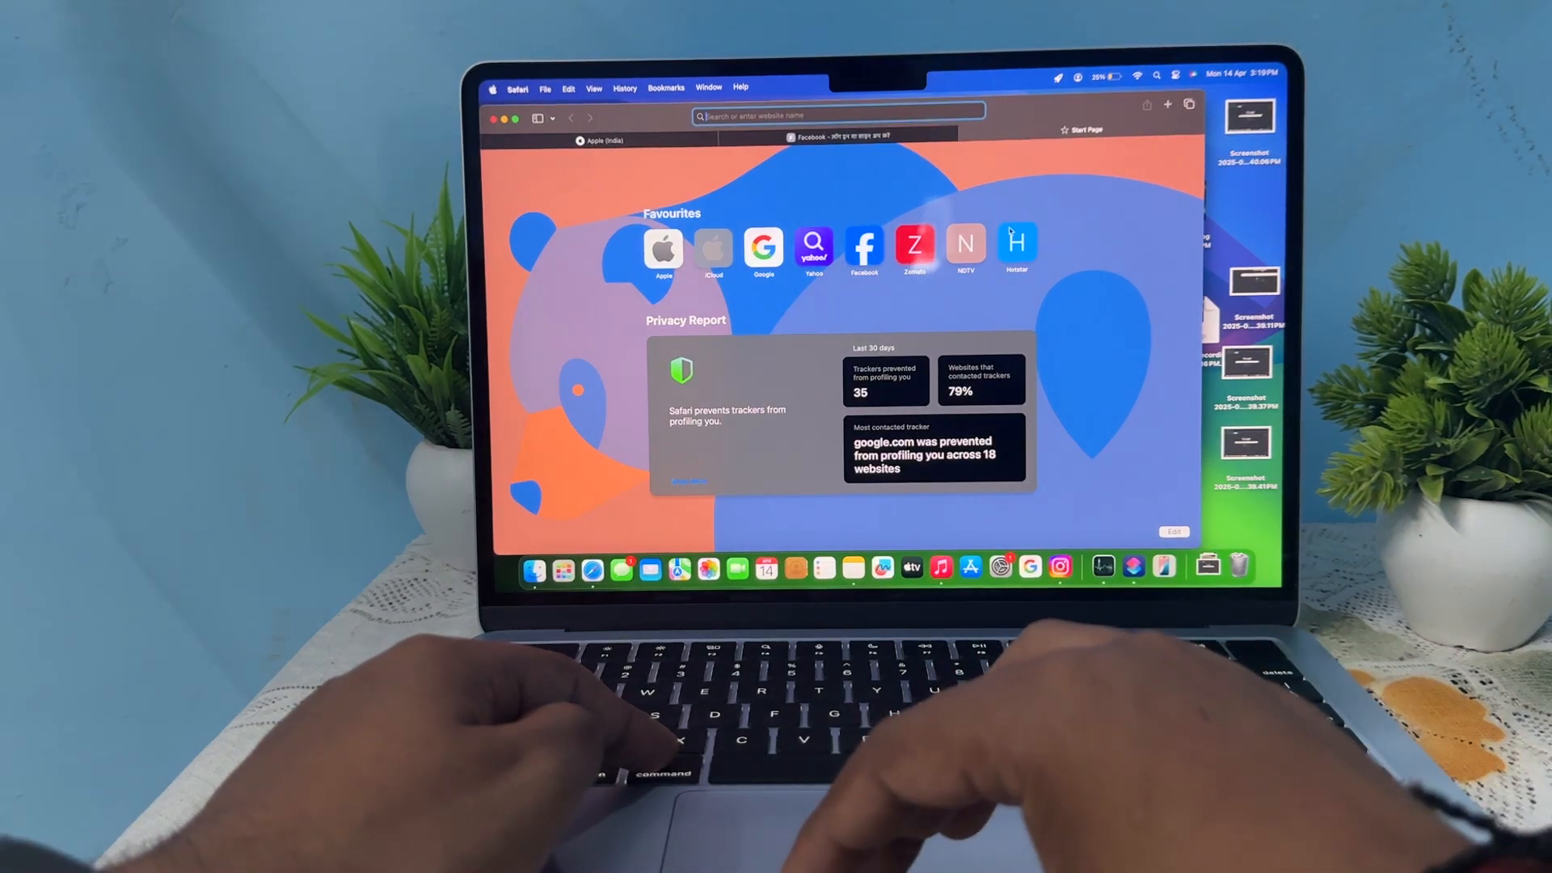
Step: Visit Hotstar from Favourites, switch to the Apple tab, then close the Safari window
{"action": "left_click", "coordinate": [1017, 249]}
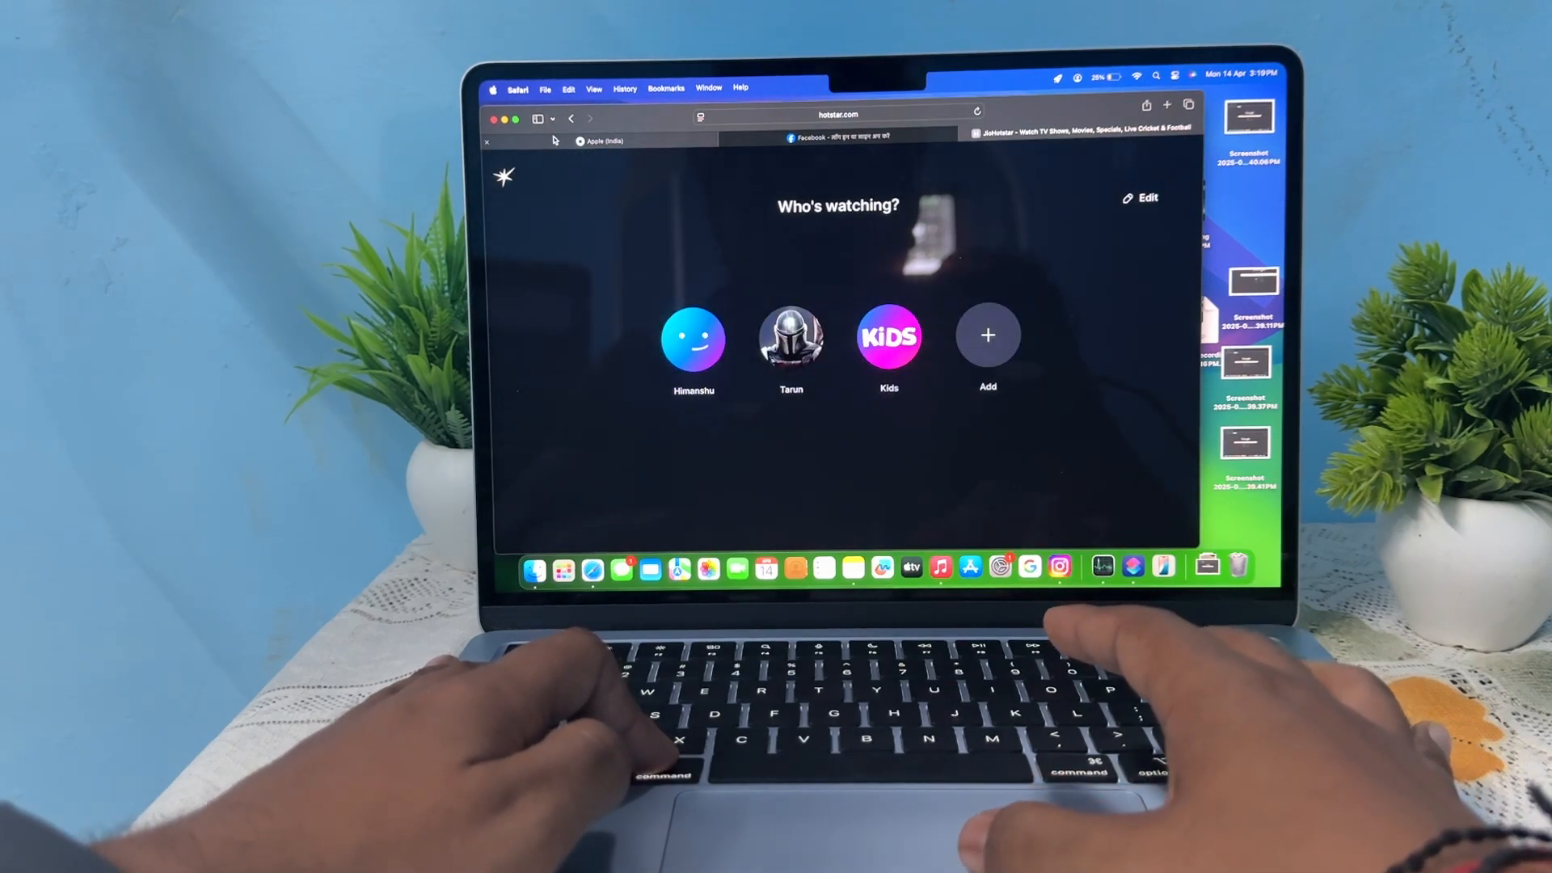
{"action": "left_click", "coordinate": [602, 139]}
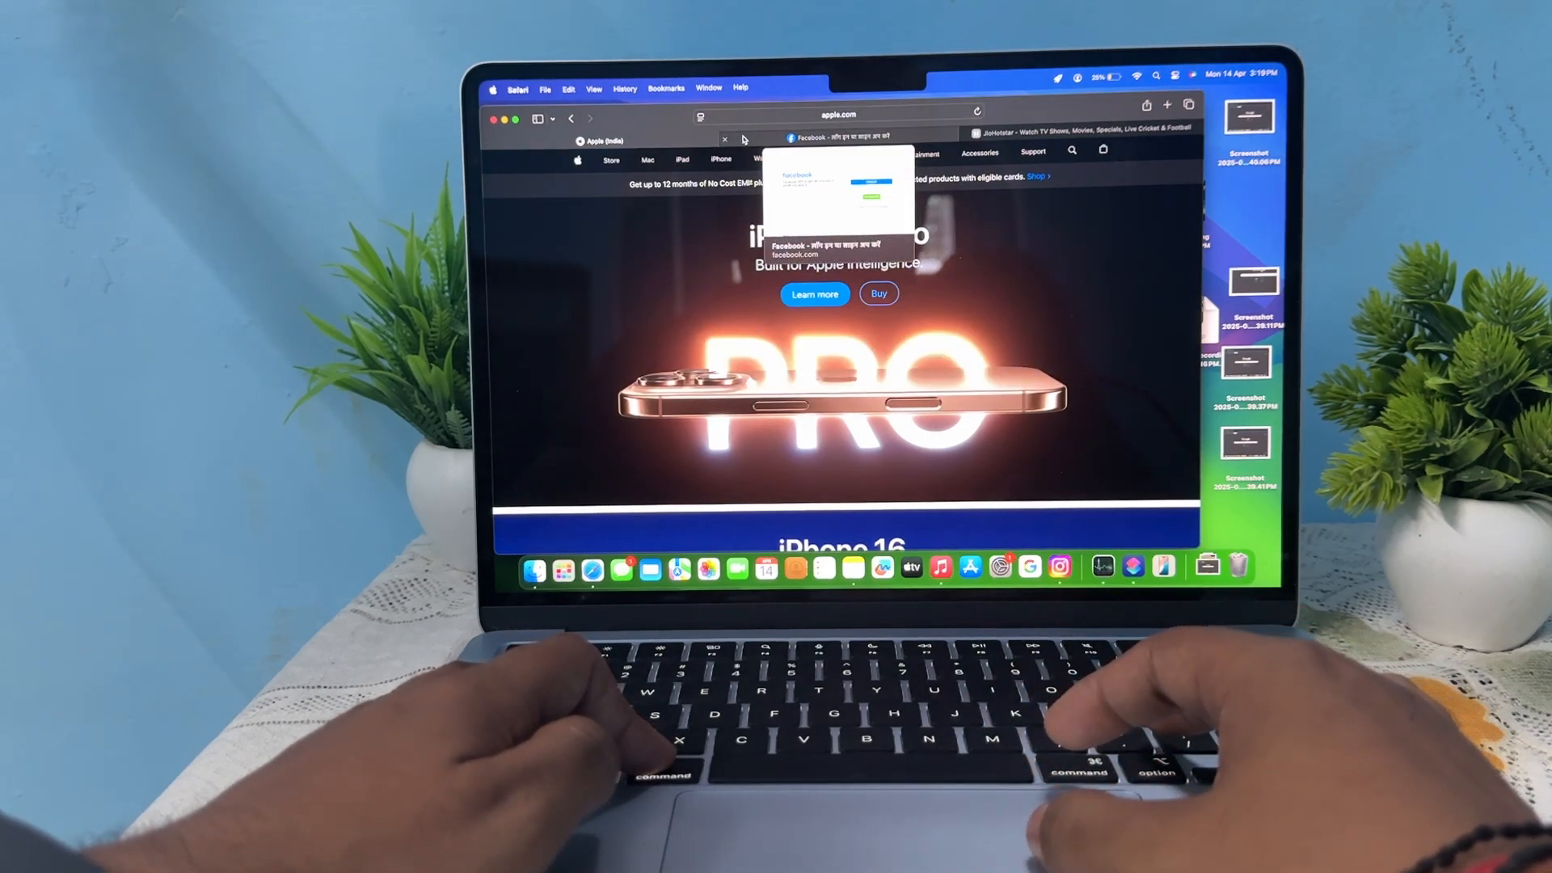
{"action": "left_click", "coordinate": [841, 136]}
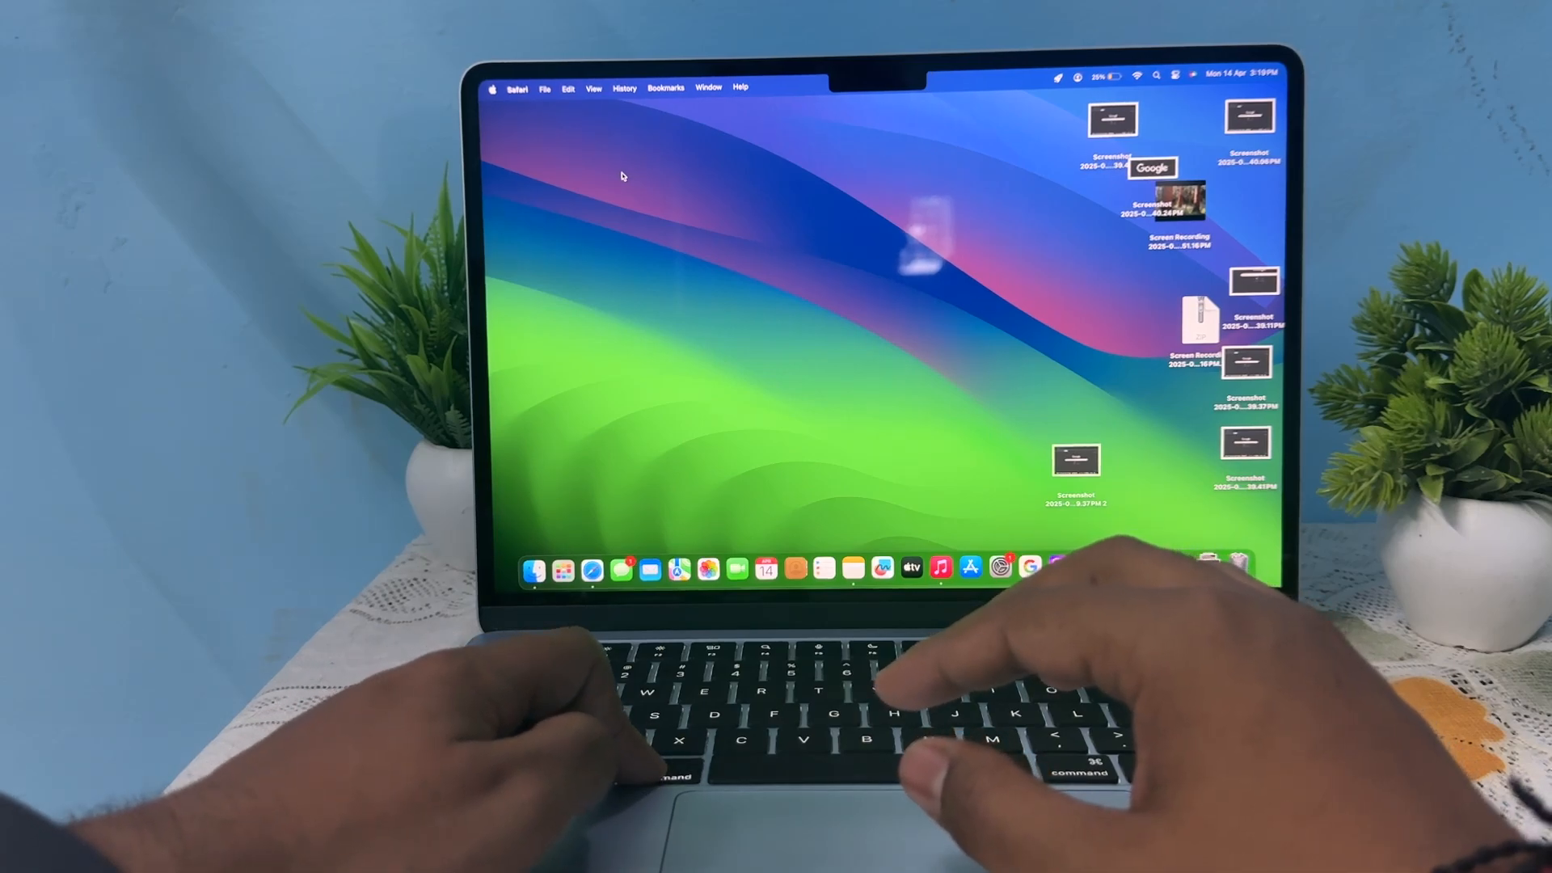
Step: Use the Cmd+Tab app switcher to make Finder the frontmost app
{"action": "key", "text": "Tab"}
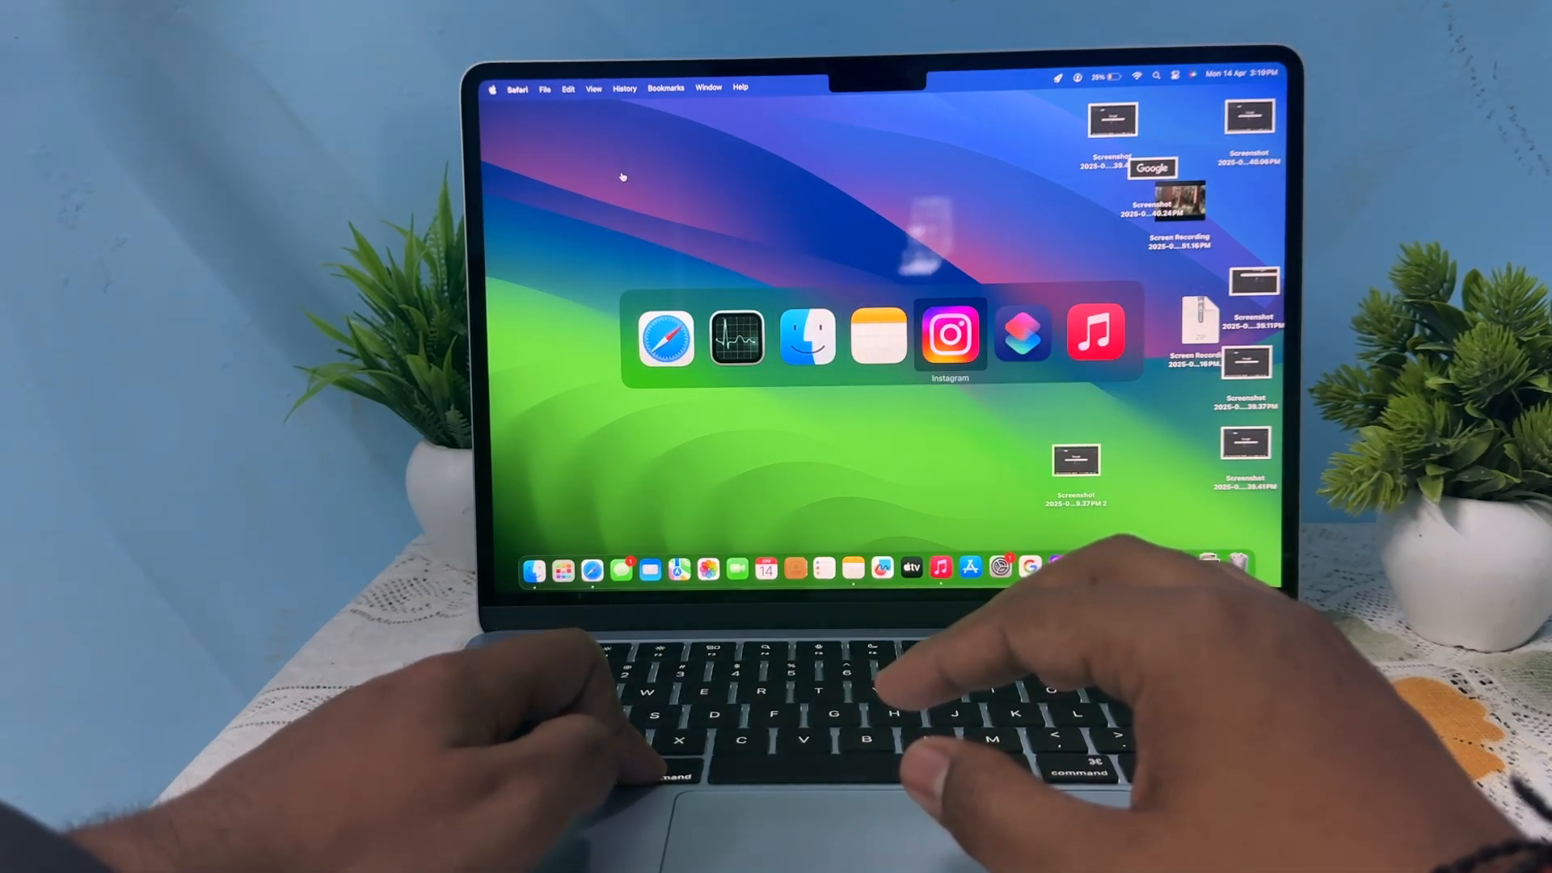
{"action": "left_click", "coordinate": [950, 333]}
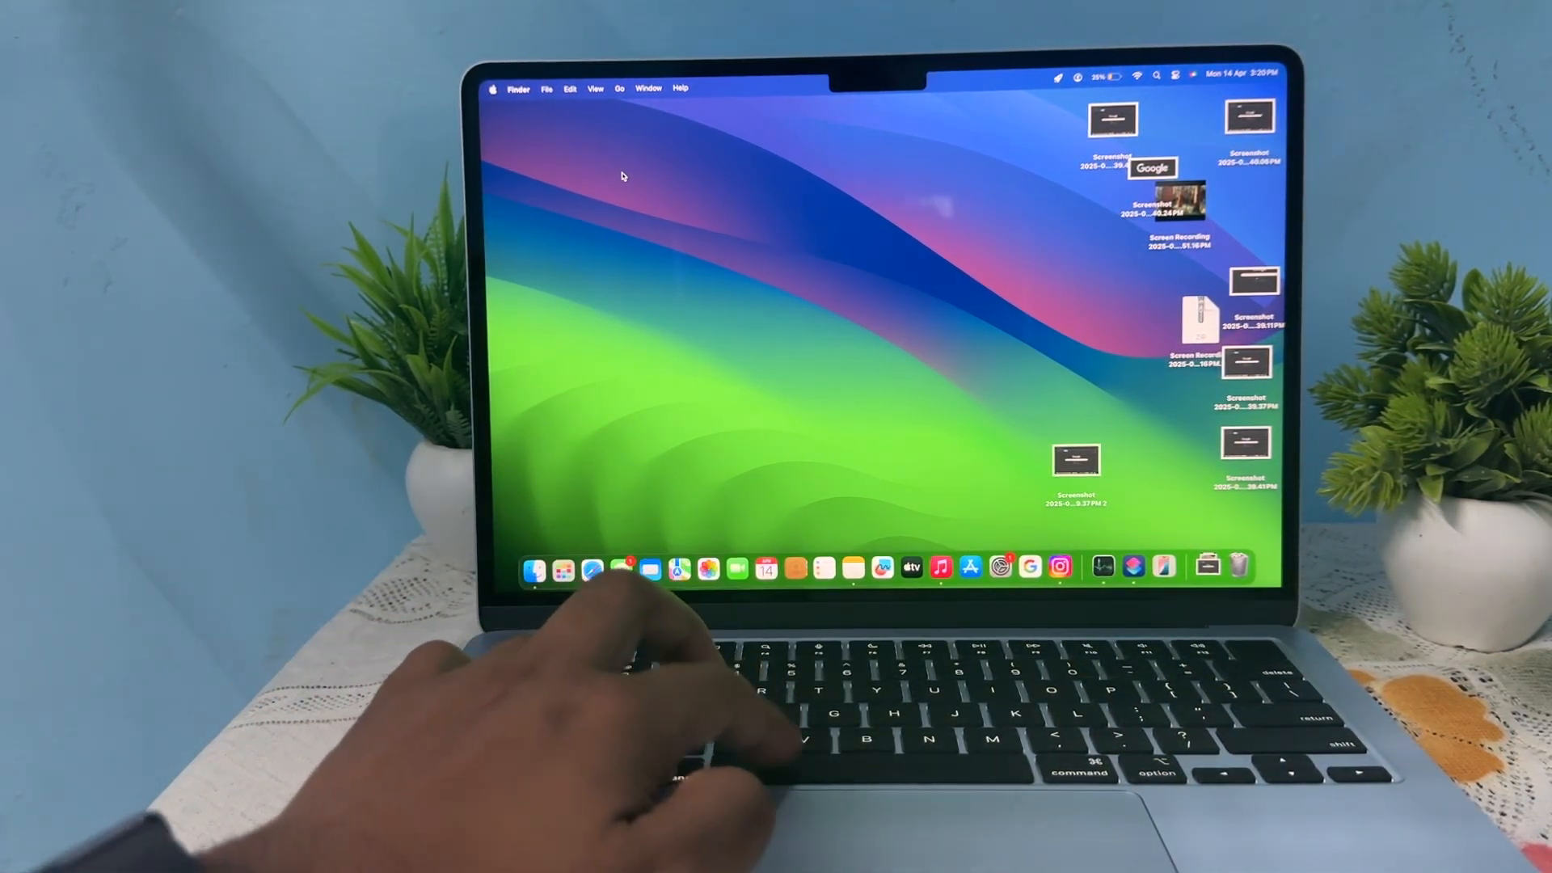
Step: Search Spotlight for 'sett' and then 'zoon' to list Zoom results, then dismiss it
{"action": "type", "text": "sett"}
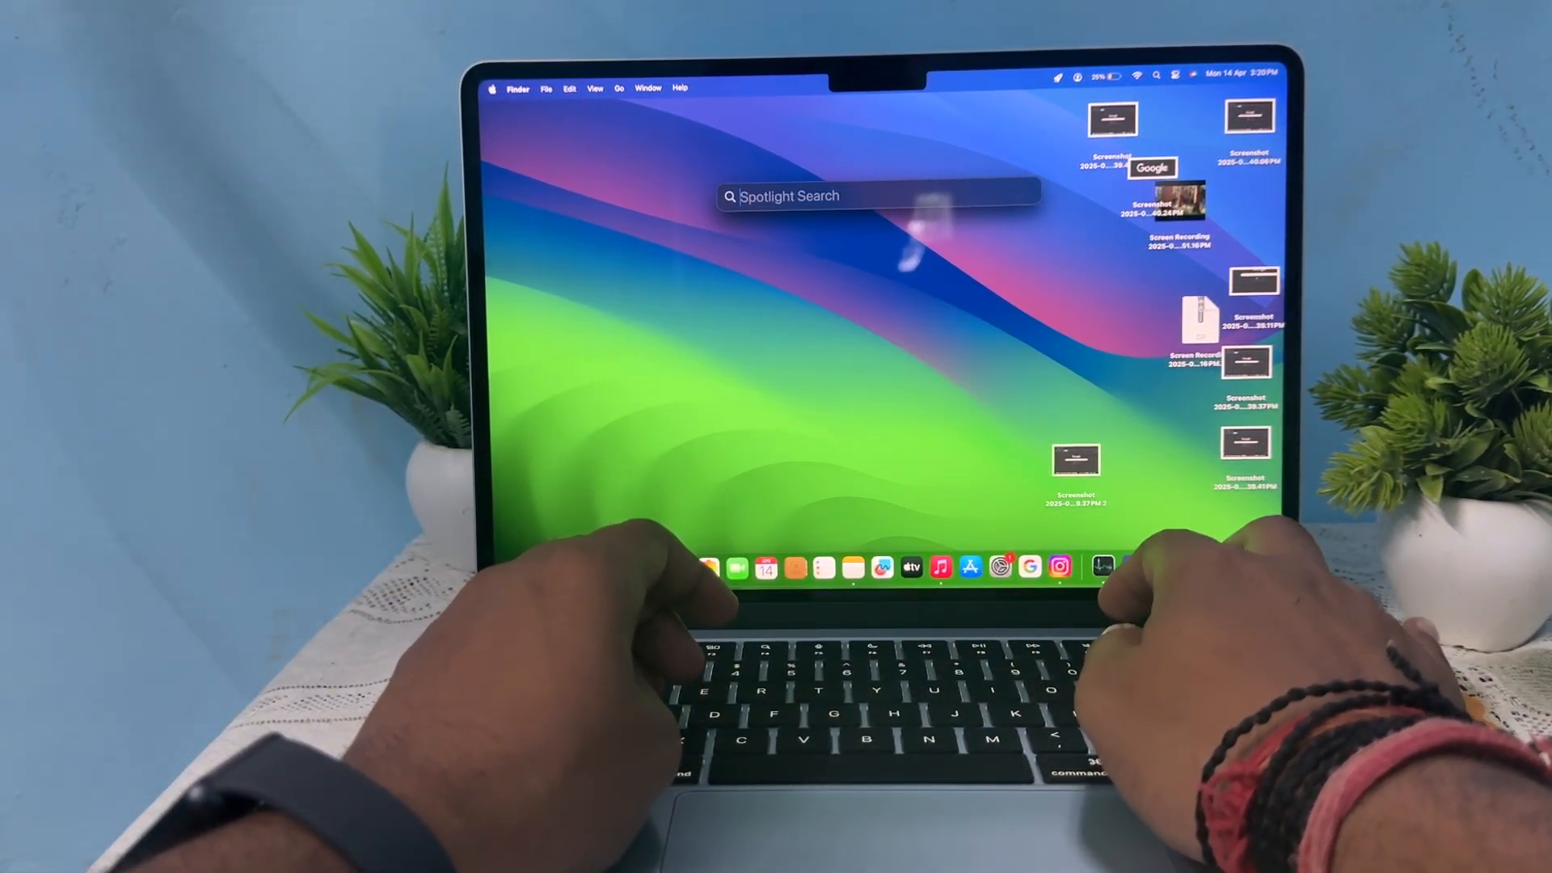
{"action": "type", "text": "zoon"}
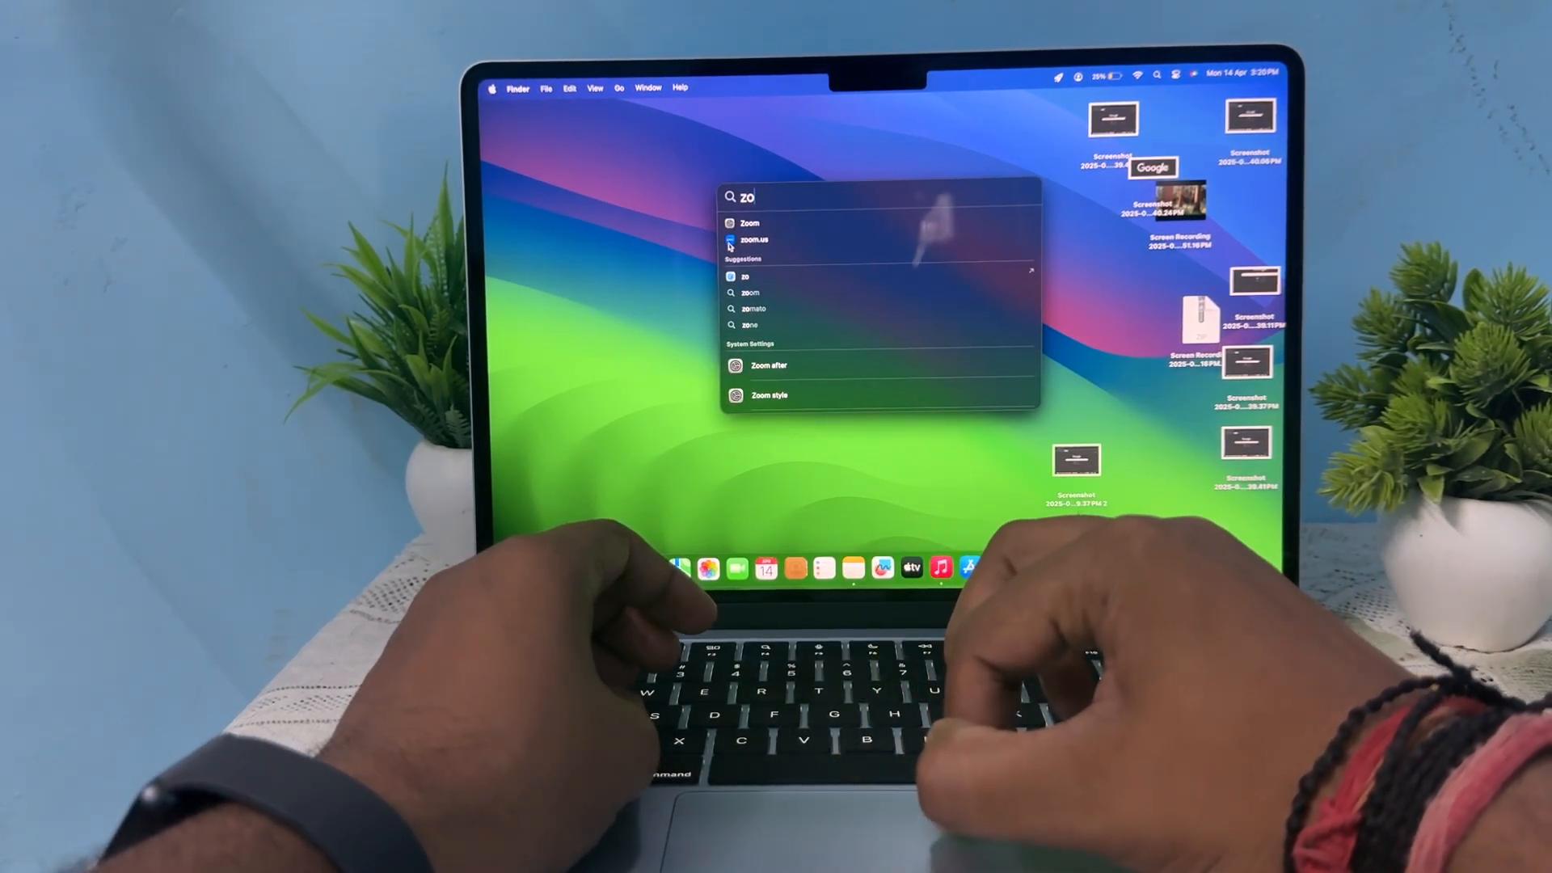
{"action": "key", "text": "escape"}
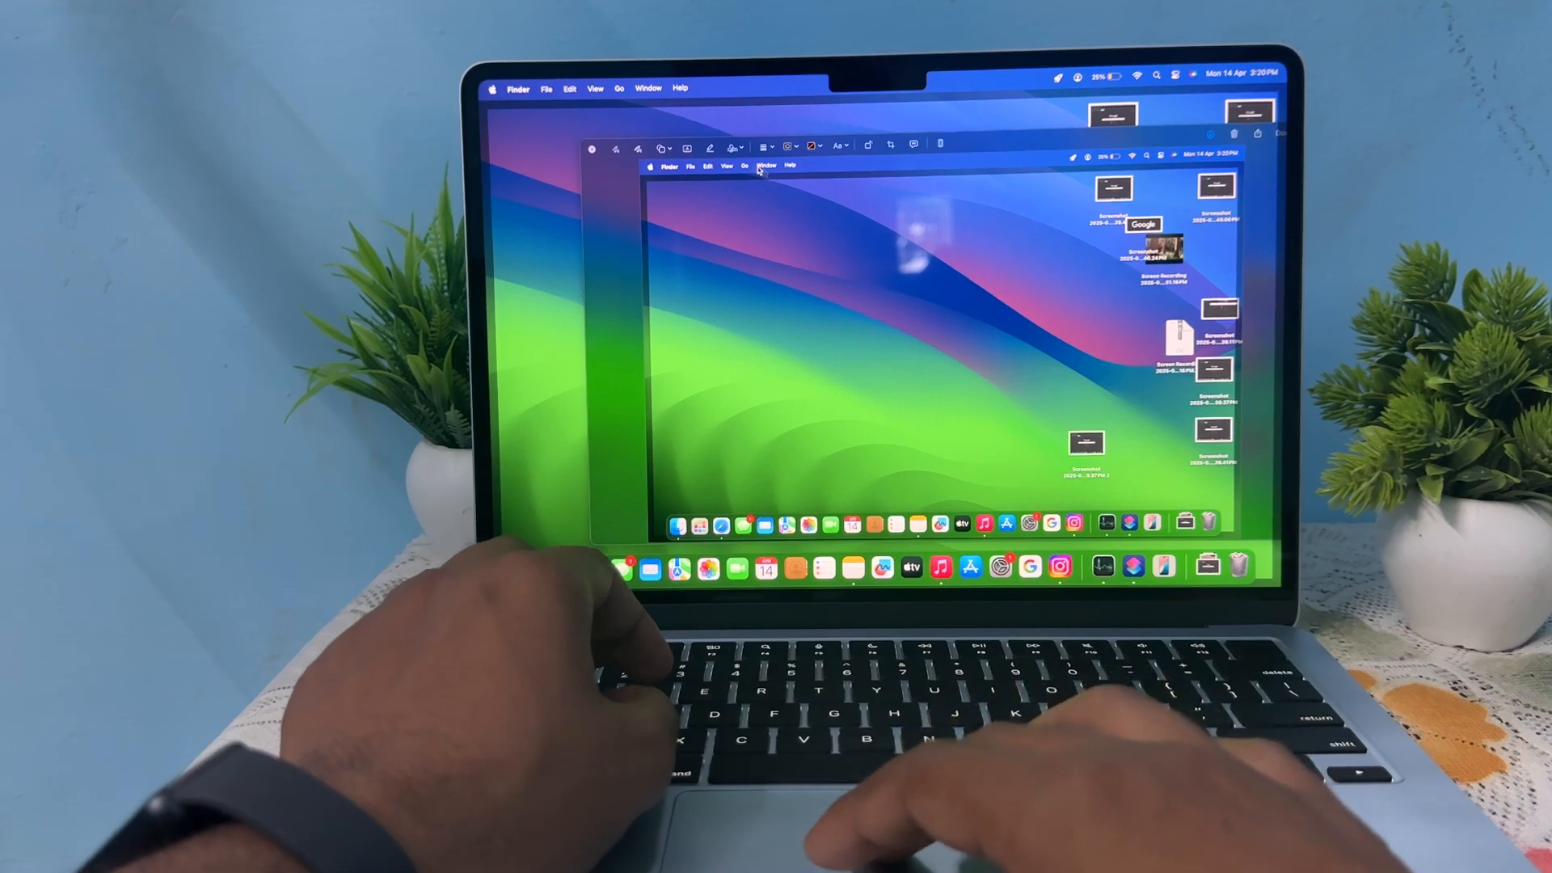
Step: Review the full-screen screenshot in markup and save it to the desktop with Done
{"action": "left_click", "coordinate": [811, 146]}
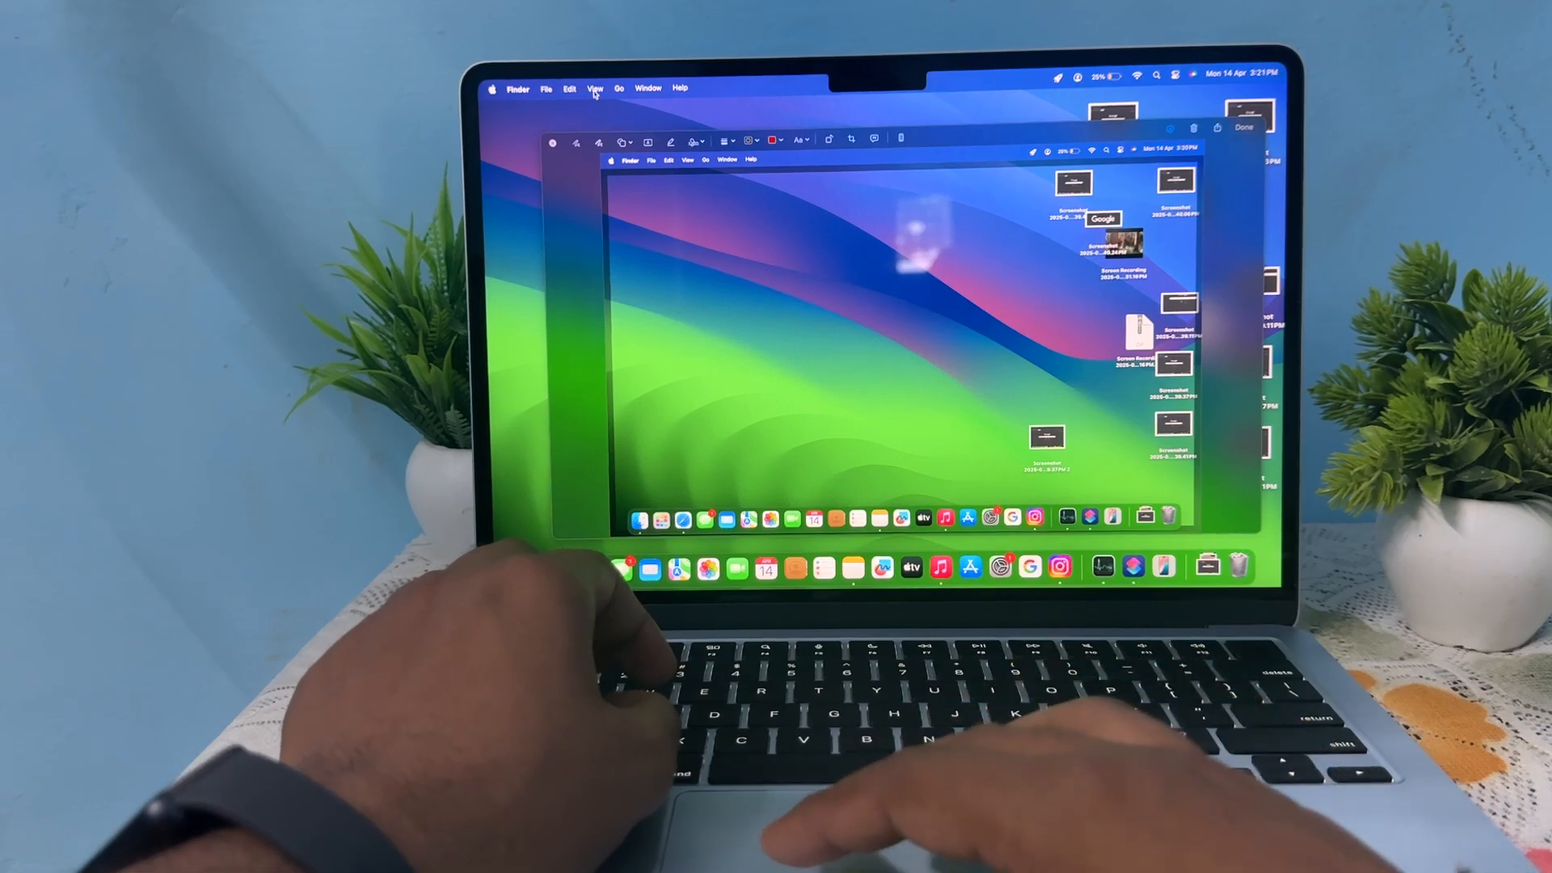
{"action": "left_click", "coordinate": [1245, 126]}
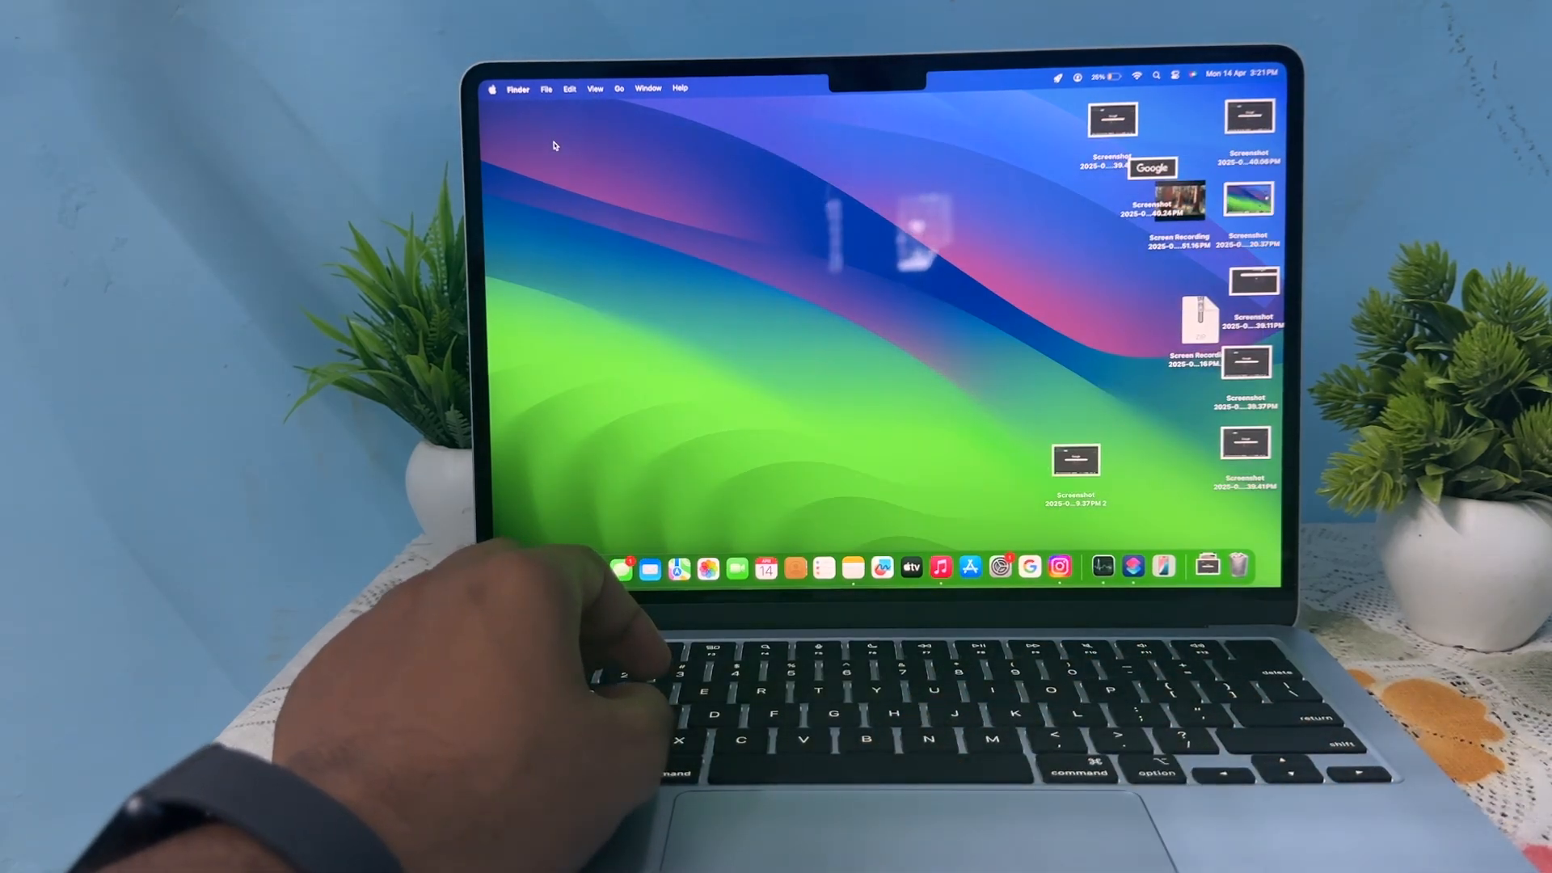